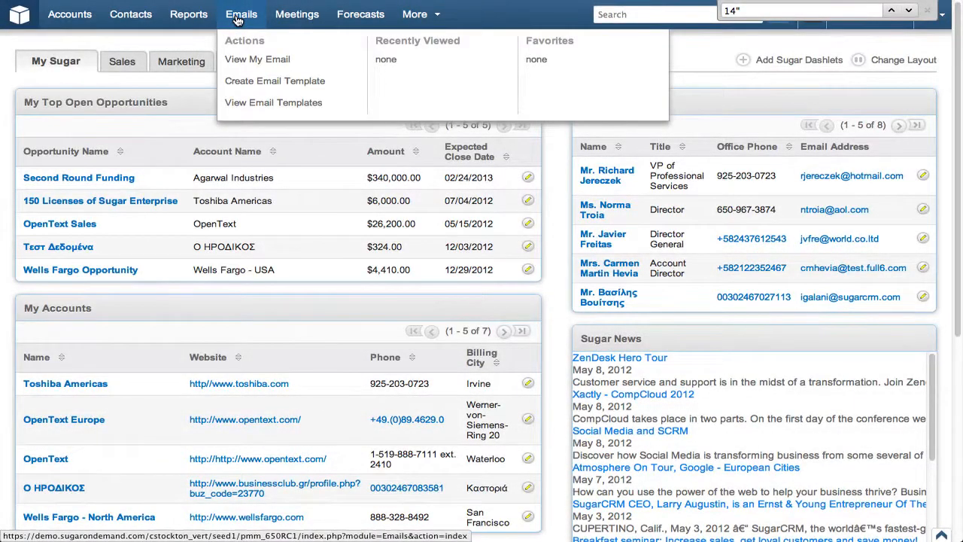
Go to View My Email and bring up the email Settings preferences.
{"action": "left_click", "coordinate": [240, 13]}
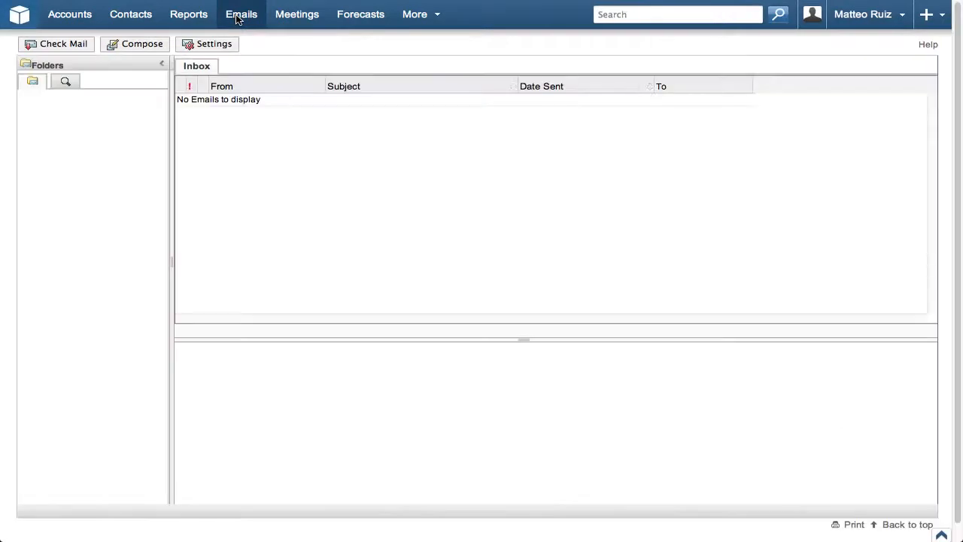
{"action": "left_click", "coordinate": [240, 13]}
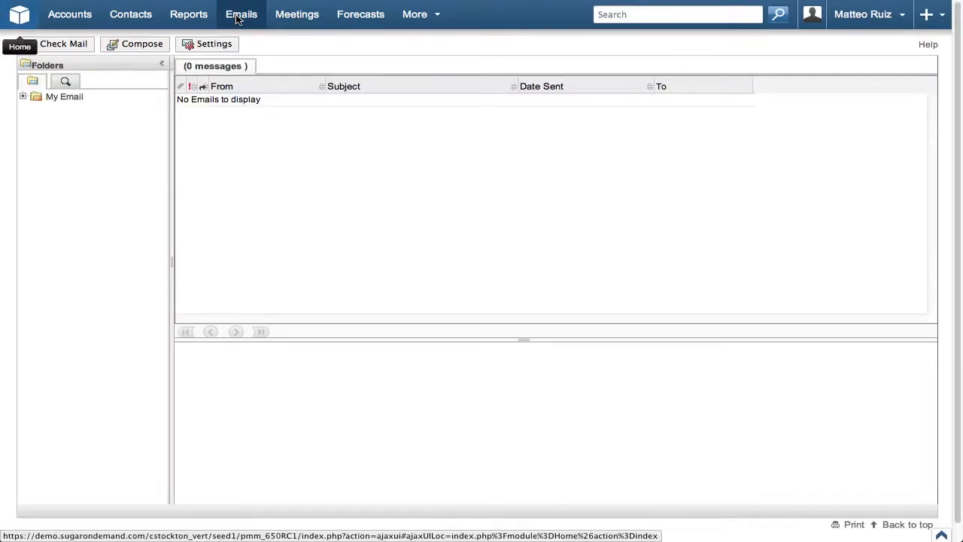
{"action": "left_click", "coordinate": [214, 44]}
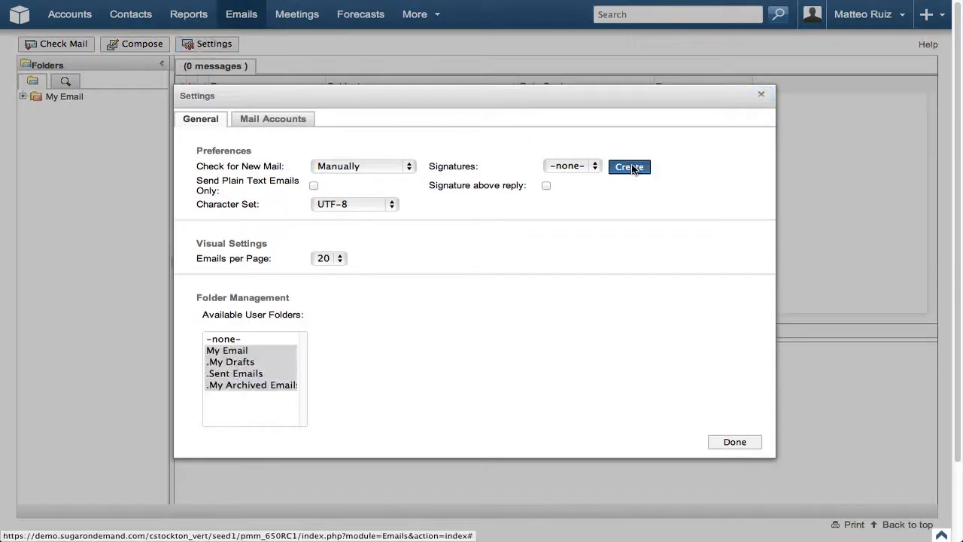
Create a signature named 'Standard' with a Regards sign-off and 'Widgets, Inc.' and save it.
{"action": "left_click", "coordinate": [629, 165]}
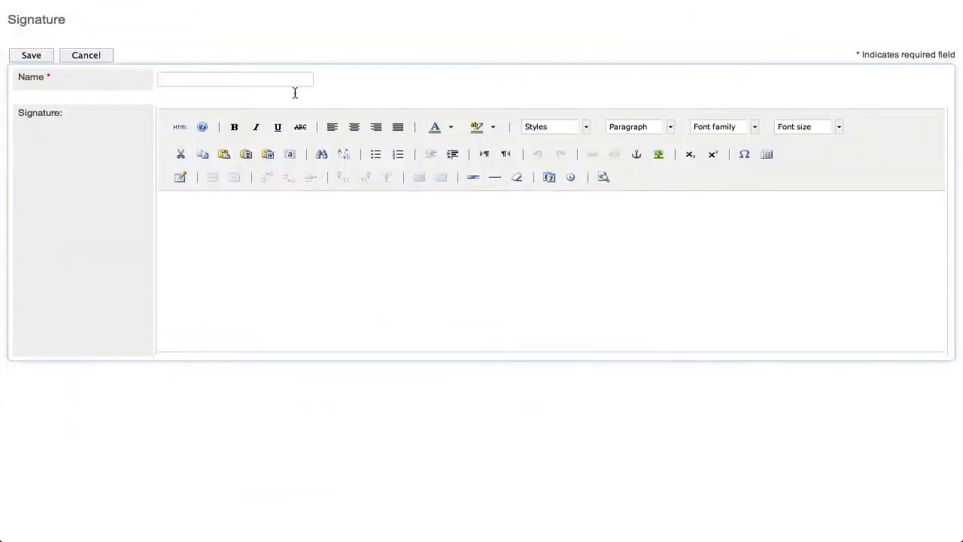
{"action": "type", "text": "Standard"}
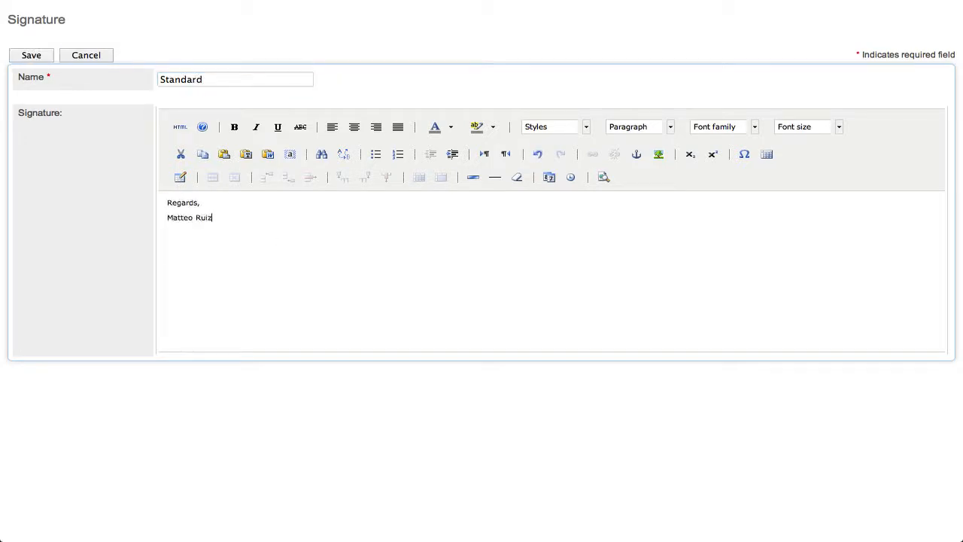
{"action": "type", "text": "Widgets, Inc."}
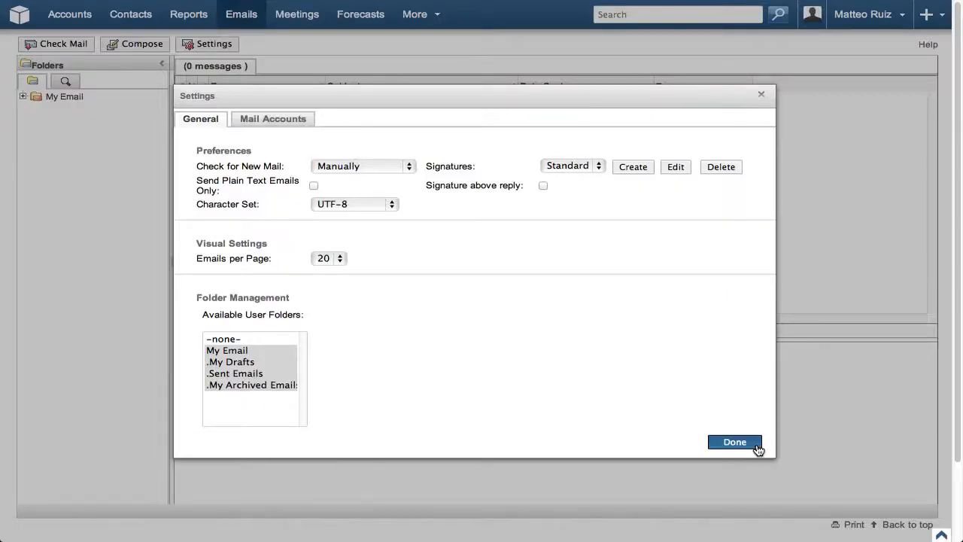
Finish with Done and return to the My Email inbox folder.
{"action": "left_click", "coordinate": [734, 442]}
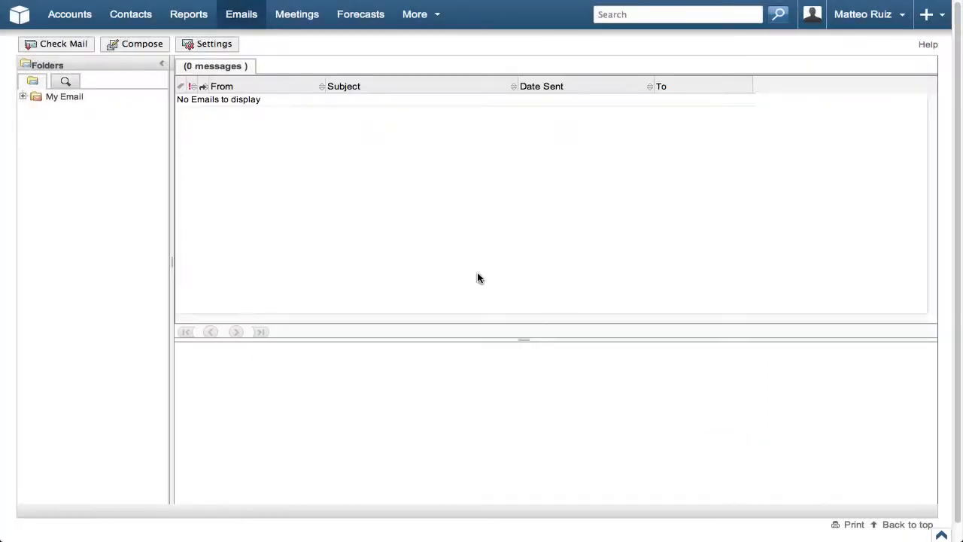
{"action": "left_click", "coordinate": [241, 13]}
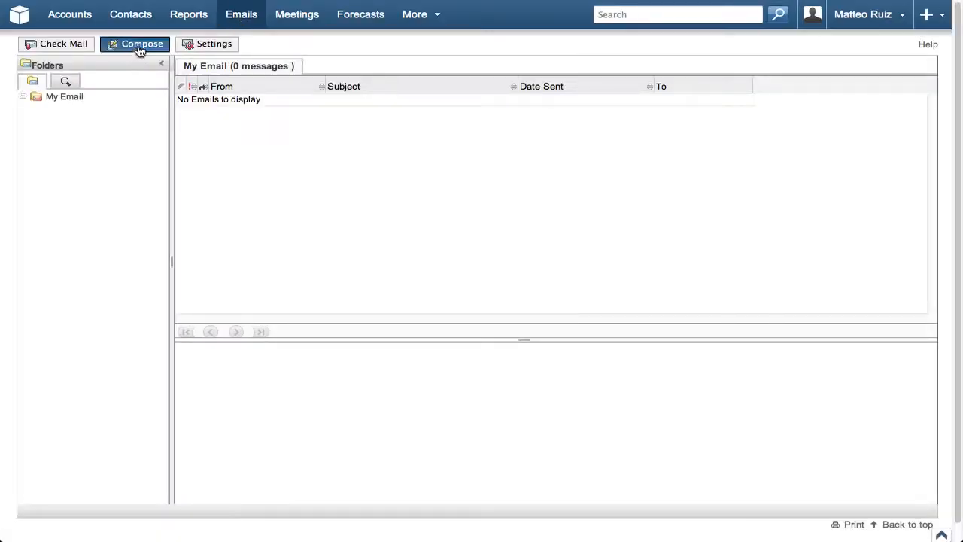
Compose a new email, show its Options and switch the signature to none.
{"action": "left_click", "coordinate": [141, 43]}
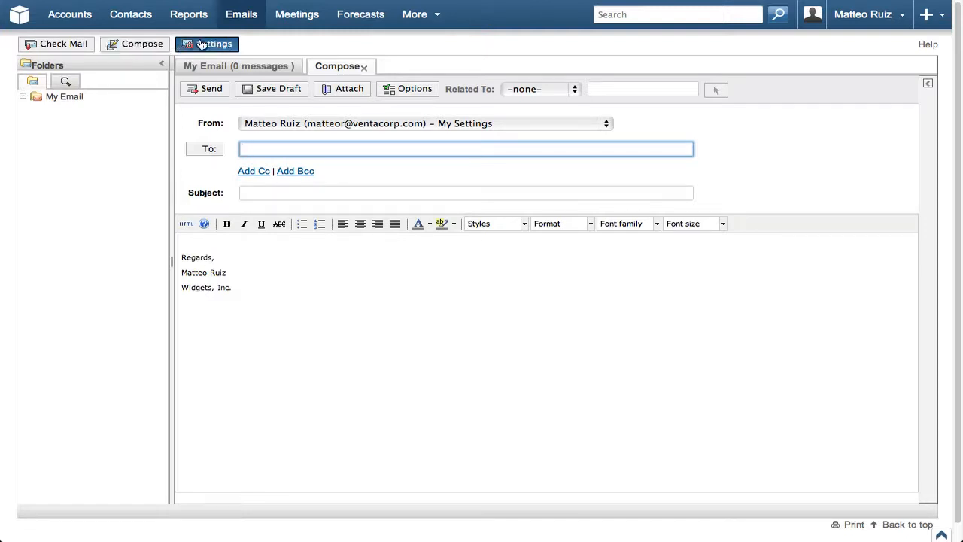
{"action": "left_click", "coordinate": [408, 89]}
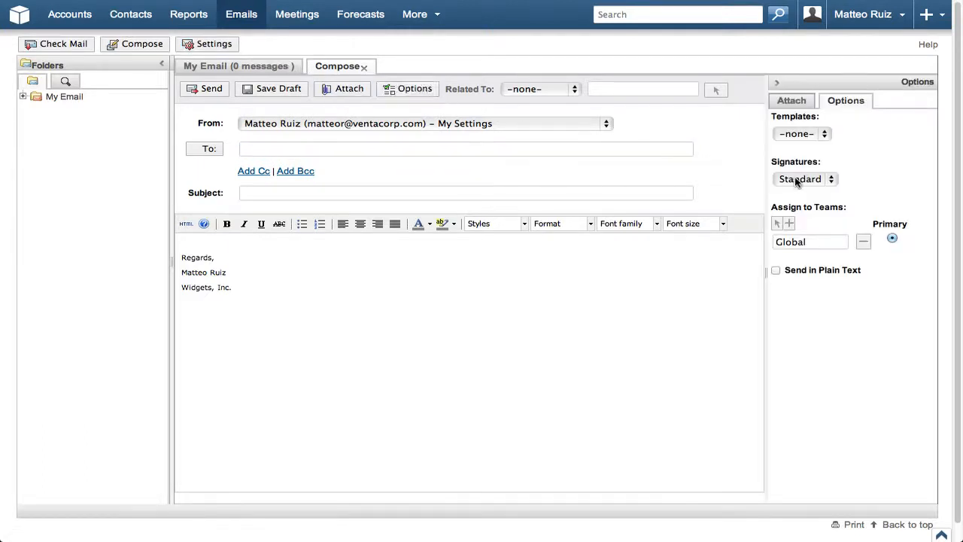
{"action": "left_click", "coordinate": [804, 177]}
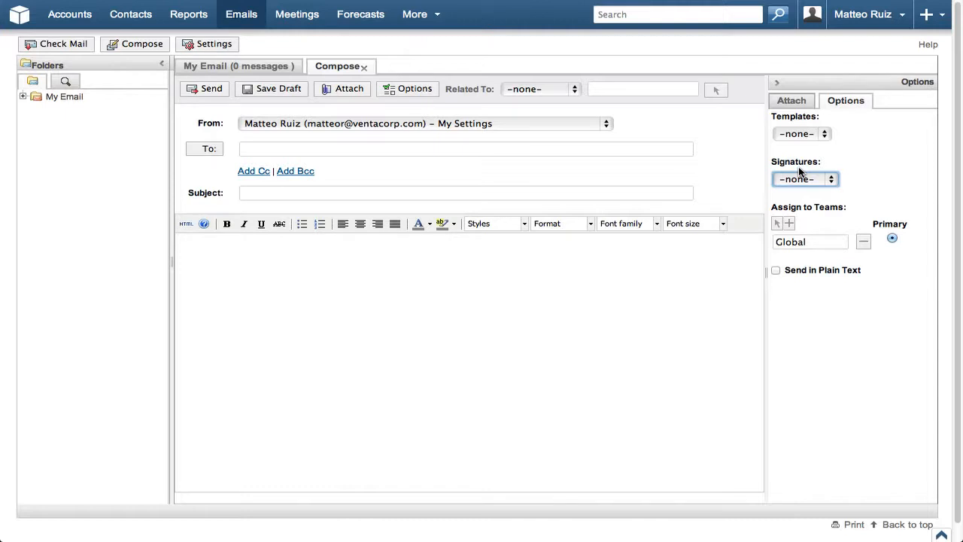
{"action": "left_click", "coordinate": [805, 178]}
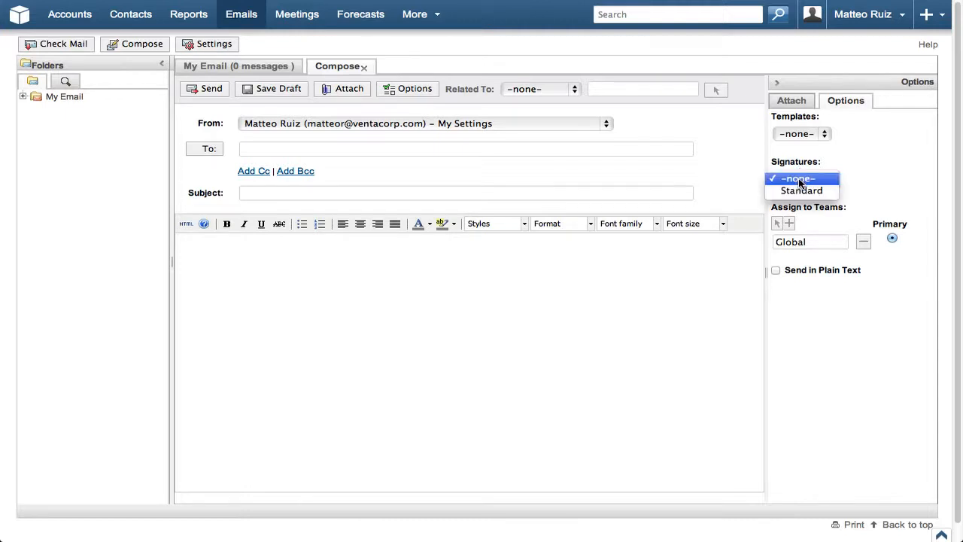
{"action": "left_click", "coordinate": [801, 189]}
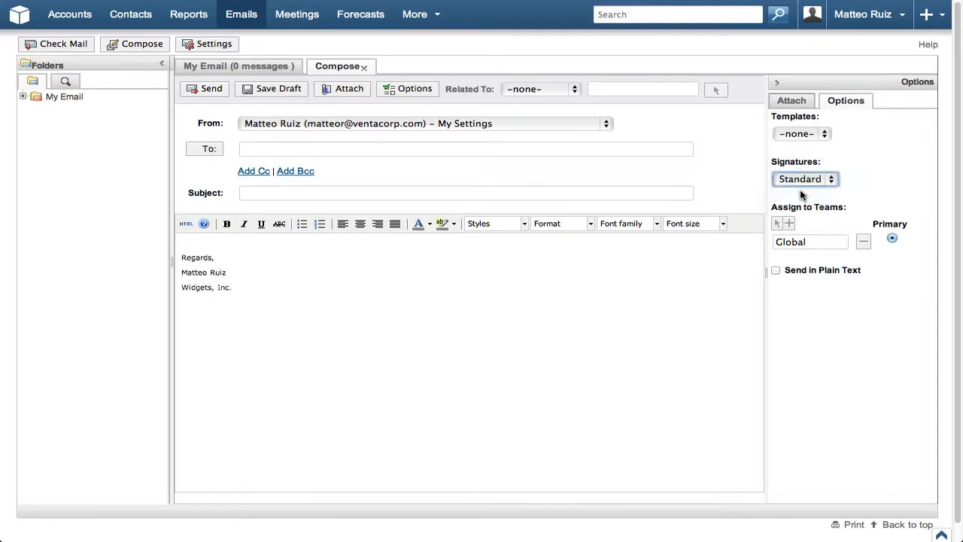